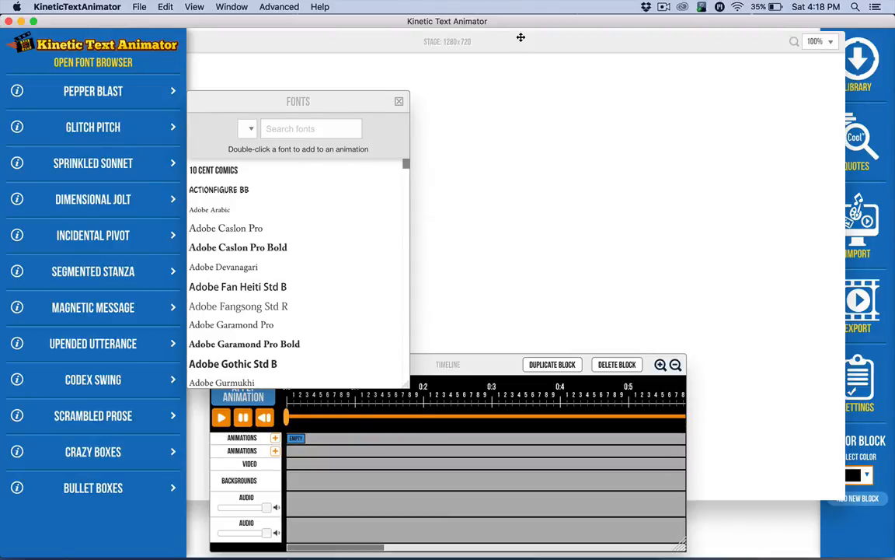
Step: Set the stage zoom to 60% so the whole canvas fits on screen
{"action": "left_click", "coordinate": [815, 41]}
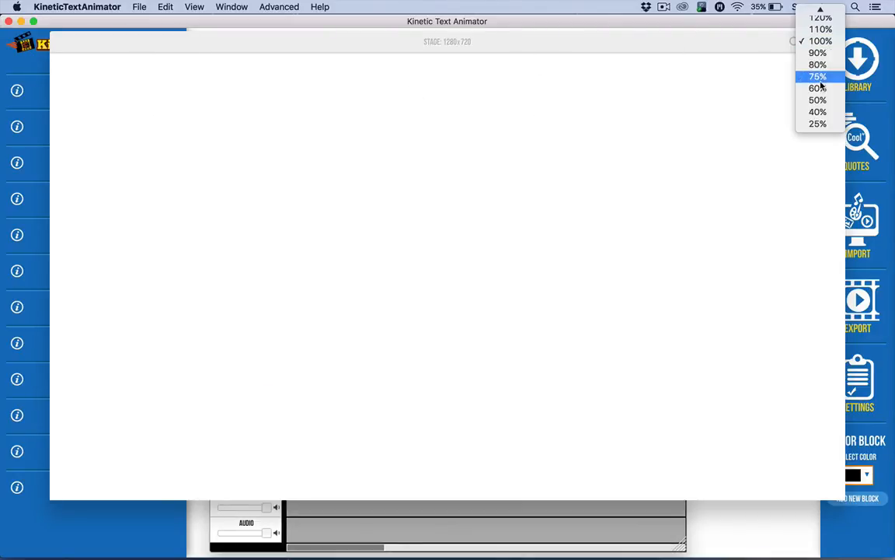
{"action": "left_click", "coordinate": [820, 41]}
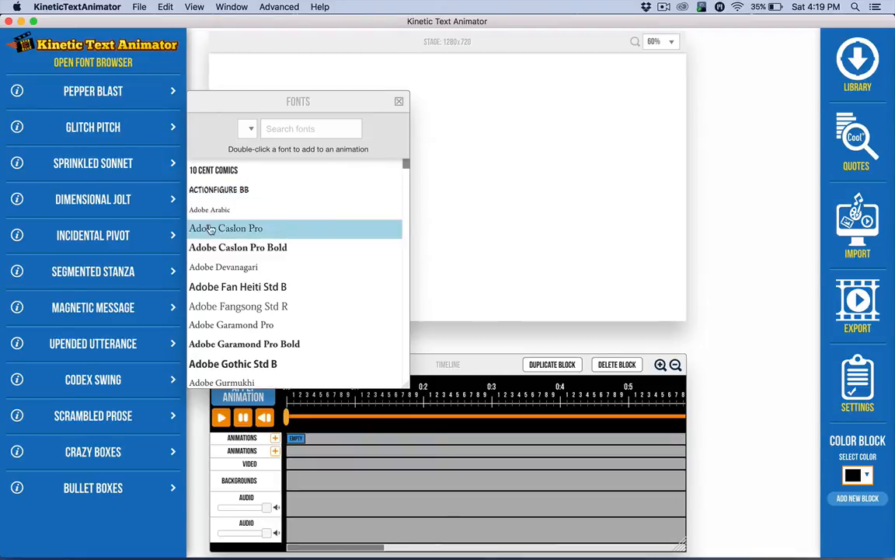
{"action": "mouse_move", "coordinate": [260, 343]}
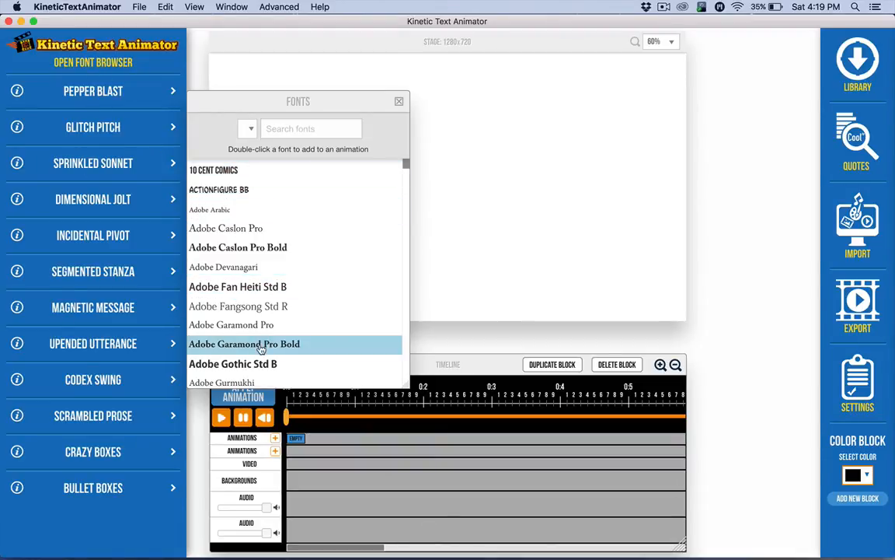
Step: Give Pepper Blast the ChunkFive Roman Regular font found by searching 'chunk', then dismiss the fonts list
{"action": "left_click", "coordinate": [92, 91]}
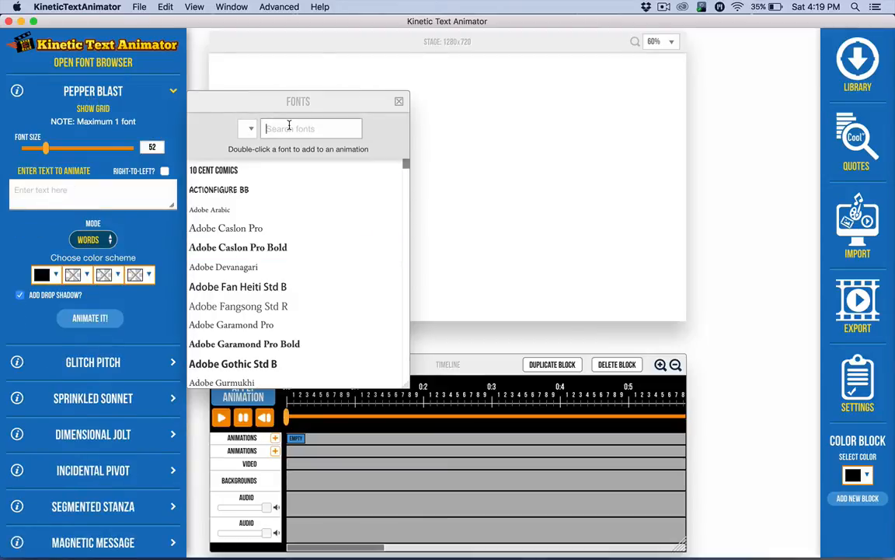
{"action": "type", "text": "chunkFive Roman"}
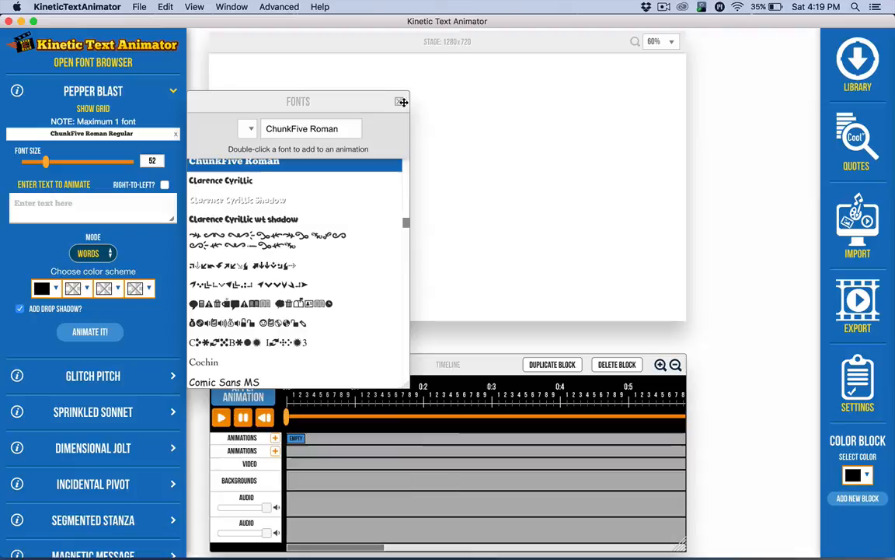
{"action": "left_click", "coordinate": [402, 101]}
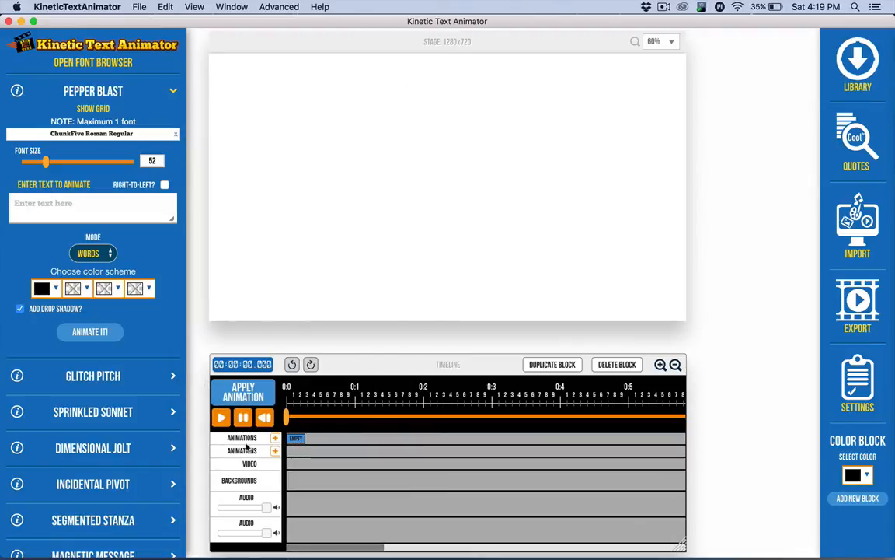
Step: Enter 'This is sample animation' as the text and generate the Pepper Blast word animation
{"action": "left_click", "coordinate": [296, 438]}
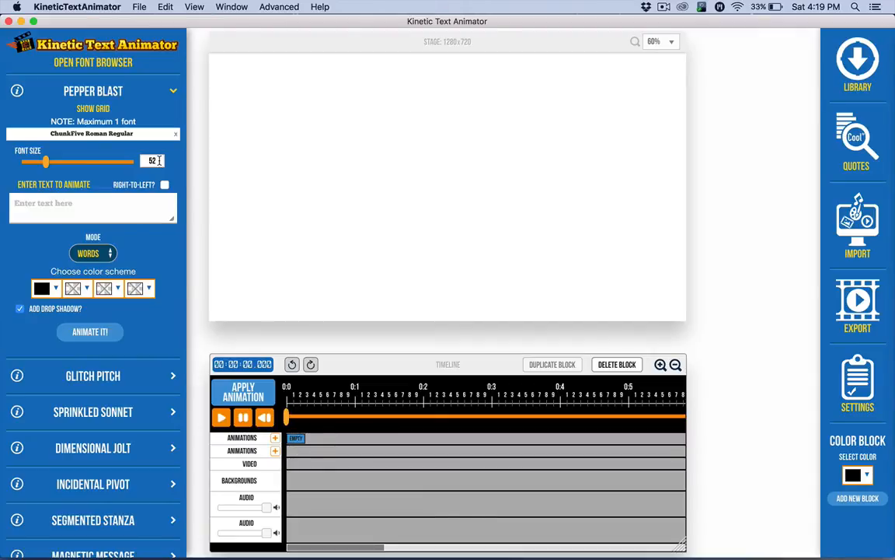
{"action": "type", "text": "This"}
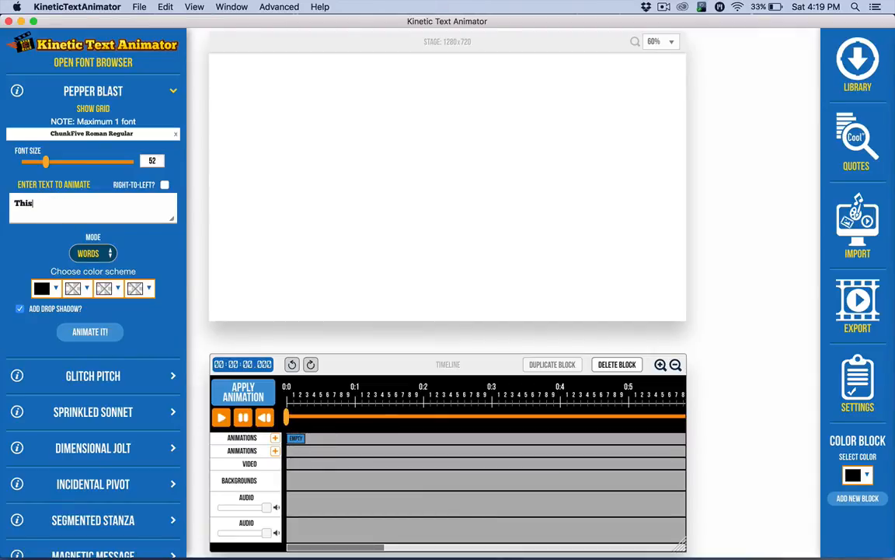
{"action": "type", "text": "is"}
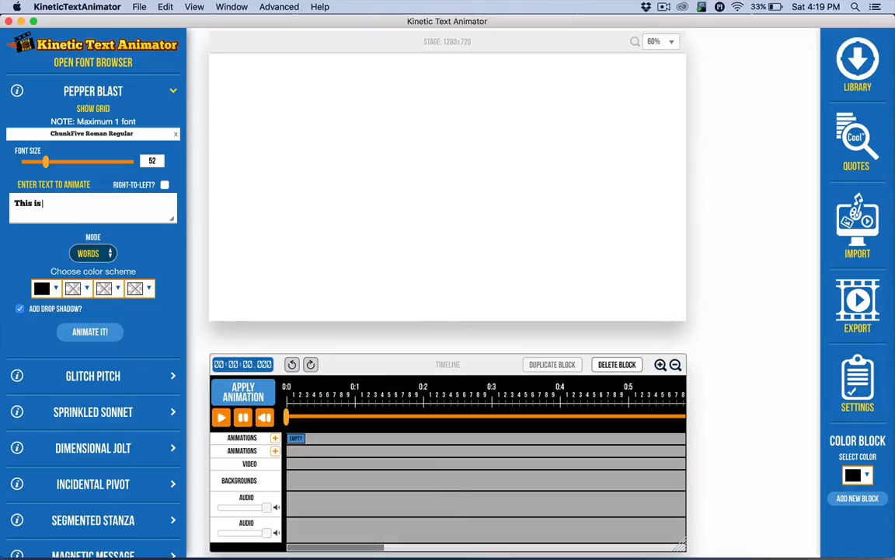
{"action": "type", "text": "sampo"}
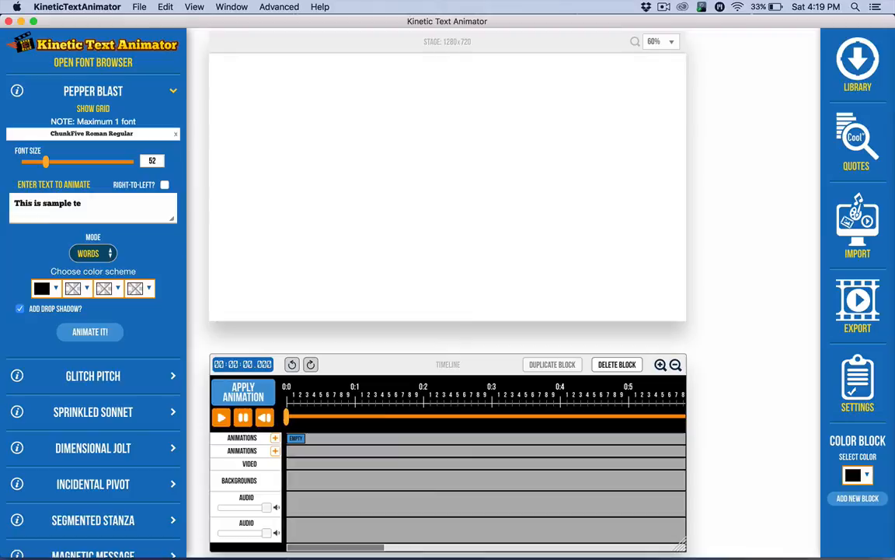
{"action": "type", "text": "animation"}
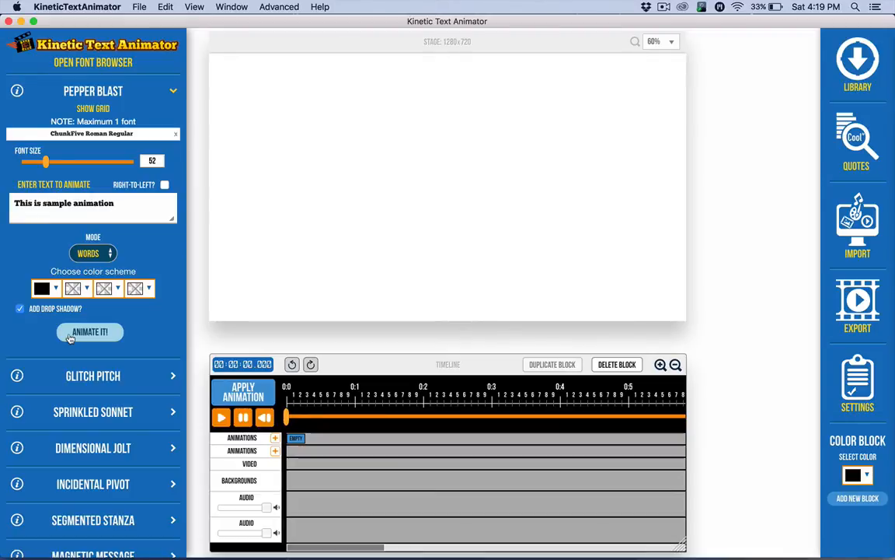
{"action": "left_click", "coordinate": [90, 332]}
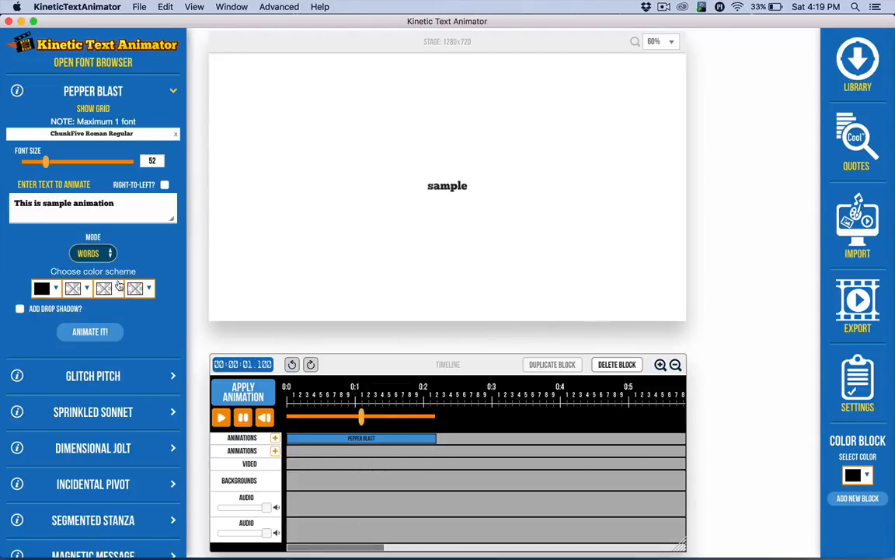
Step: Add an empty block after Pepper Blast on the timeline and bring up the media Library
{"action": "left_click", "coordinate": [221, 418]}
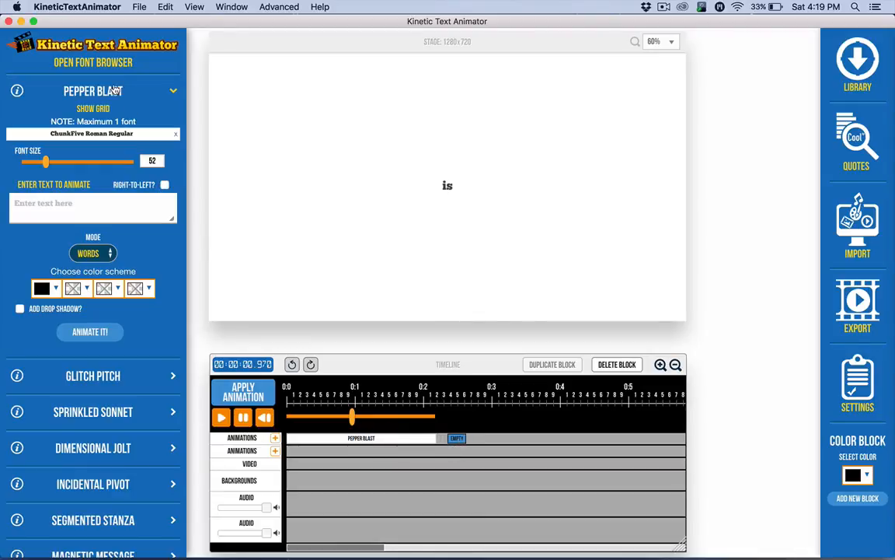
{"action": "mouse_move", "coordinate": [822, 81]}
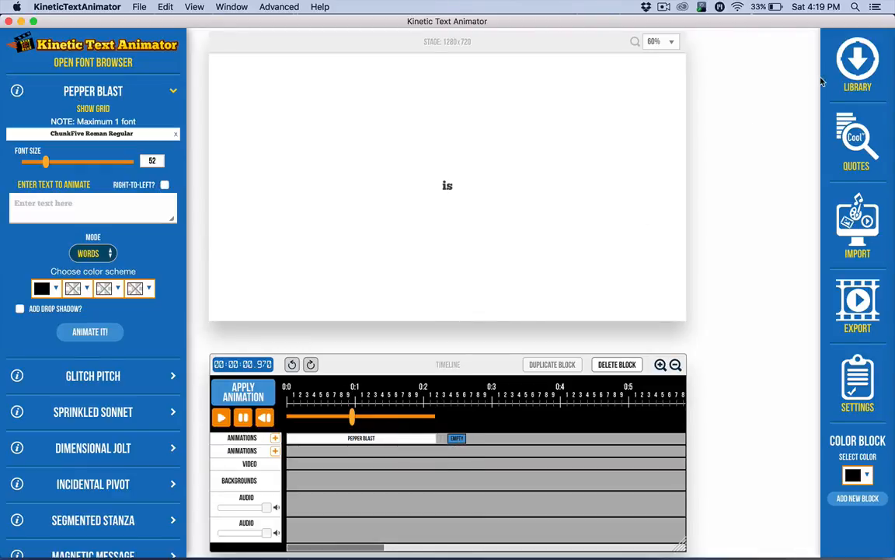
{"action": "left_click", "coordinate": [857, 64]}
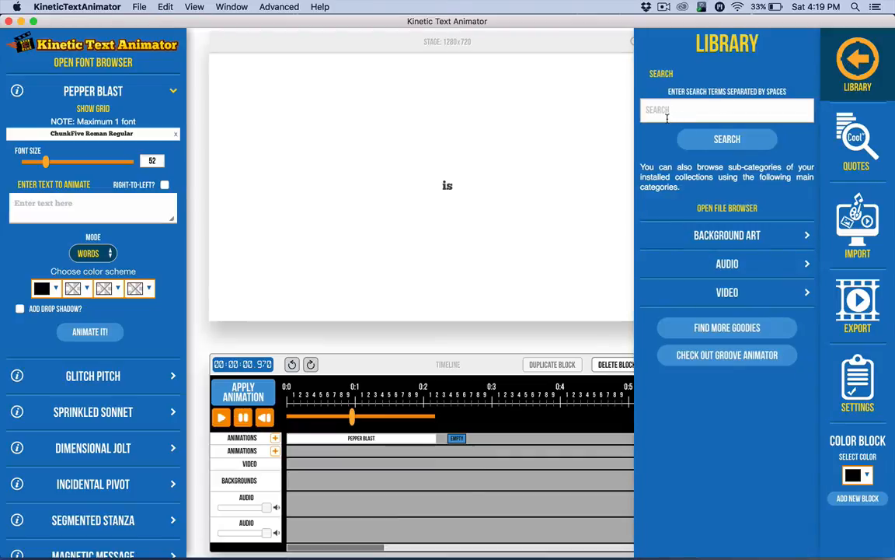
Step: Search the library for BUSINESS assets and pick the banana-wielding businessman image
{"action": "type", "text": "BUSINES"}
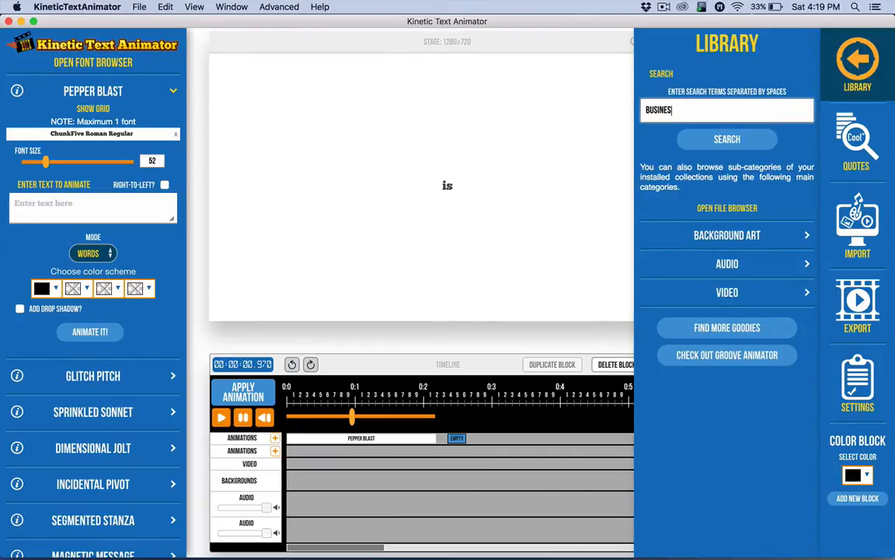
{"action": "left_click", "coordinate": [727, 139]}
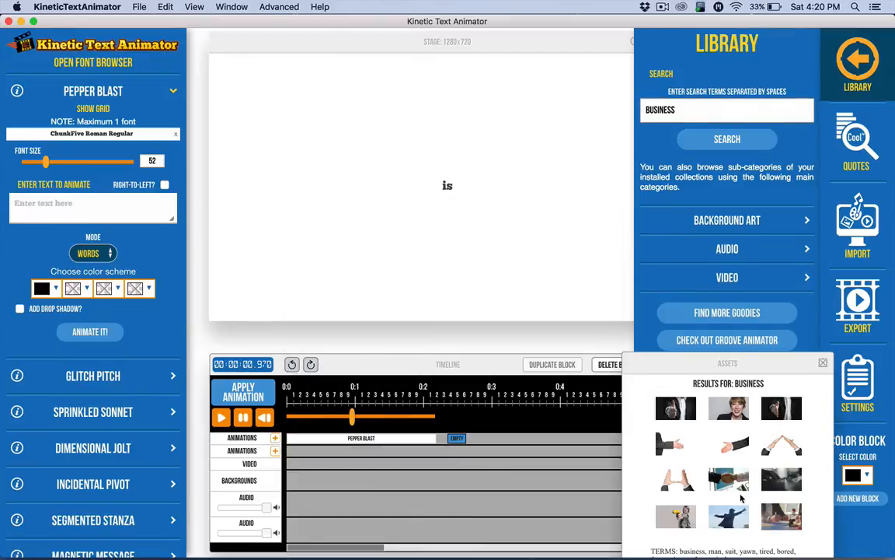
{"action": "scroll", "scroll_direction": "down", "scroll_amount": 3}
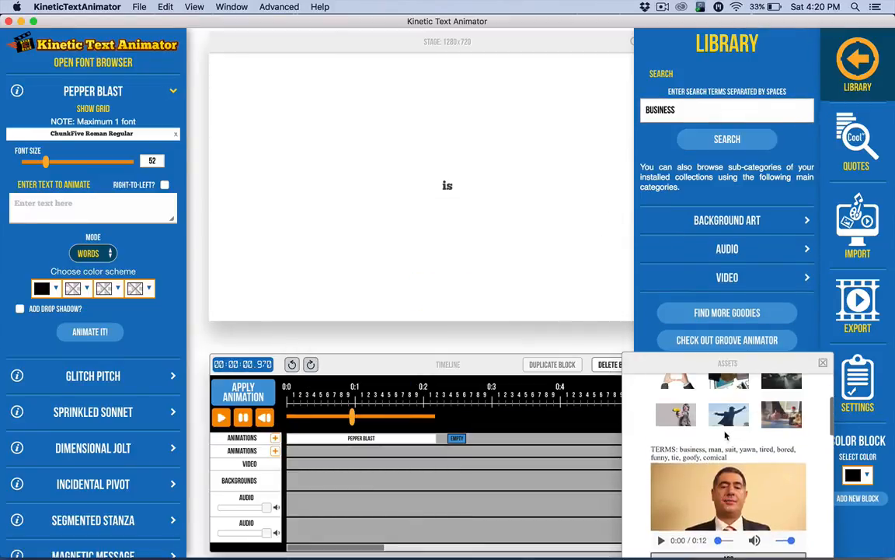
{"action": "scroll", "scroll_direction": "down", "scroll_amount": 3}
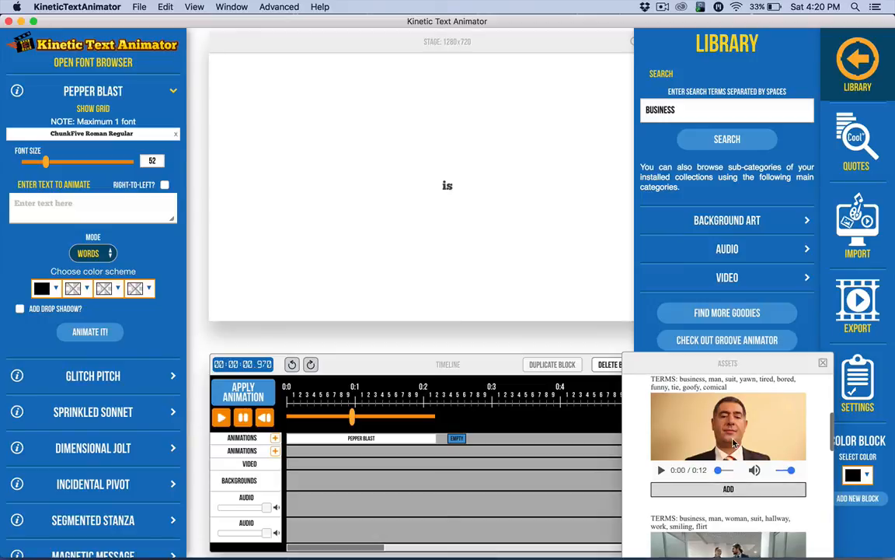
{"action": "left_click", "coordinate": [727, 139]}
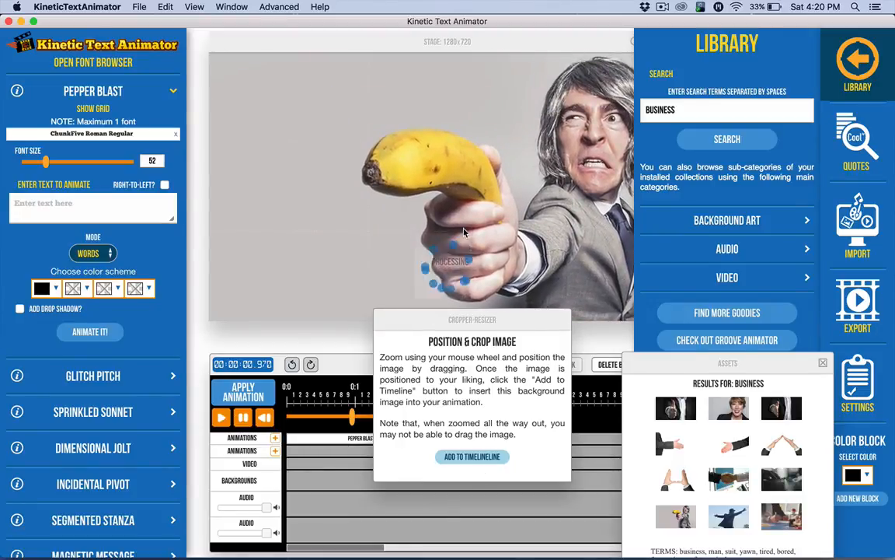
Step: Add the cropped businessman image to the timeline as the background and confirm the success message
{"action": "left_click", "coordinate": [471, 457]}
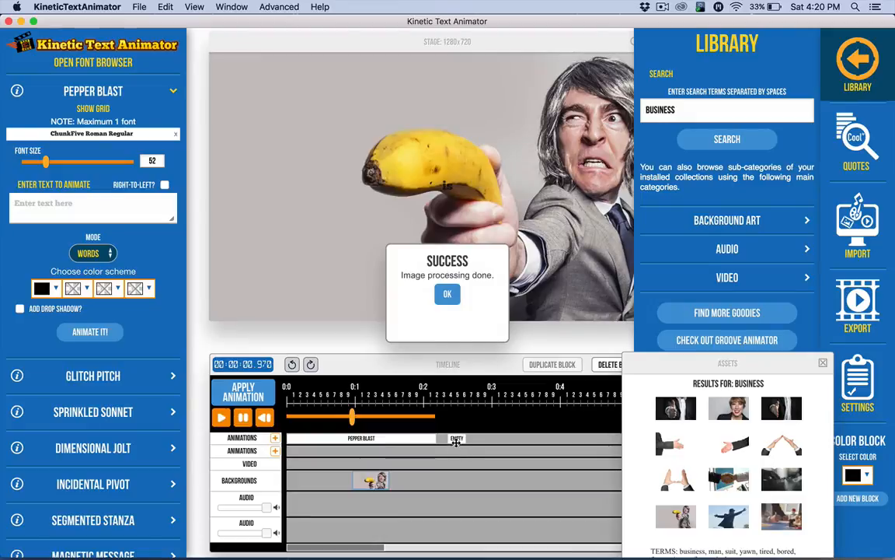
{"action": "left_click", "coordinate": [447, 294]}
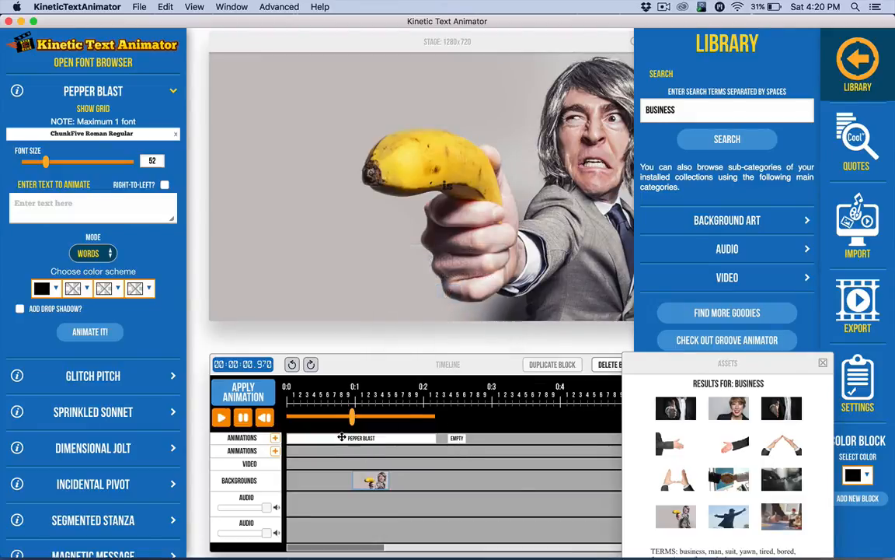
{"action": "type", "text": "This is sample animation"}
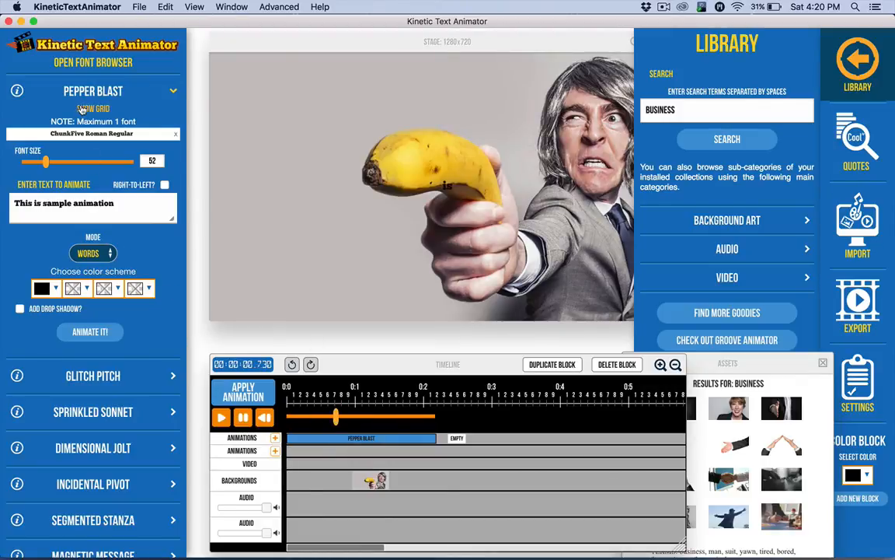
Step: Move the businessman background to the start of the Backgrounds track and preview the words over it
{"action": "left_click", "coordinate": [93, 108]}
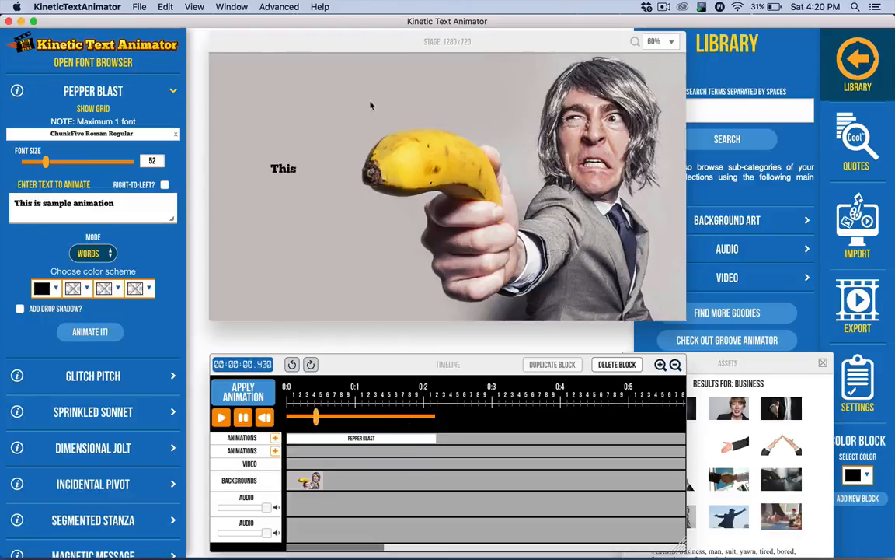
{"action": "left_click", "coordinate": [244, 418]}
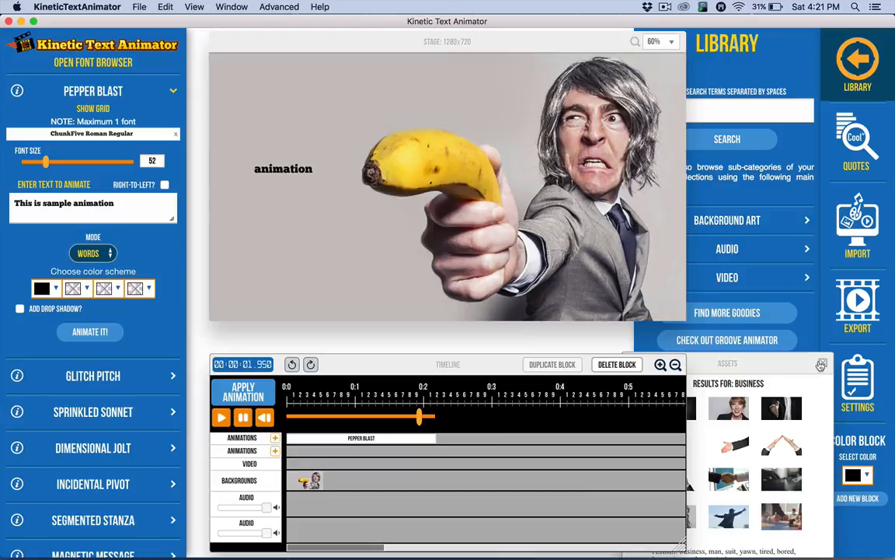
Step: Close the business asset results and the Library panel
{"action": "left_click", "coordinate": [858, 62]}
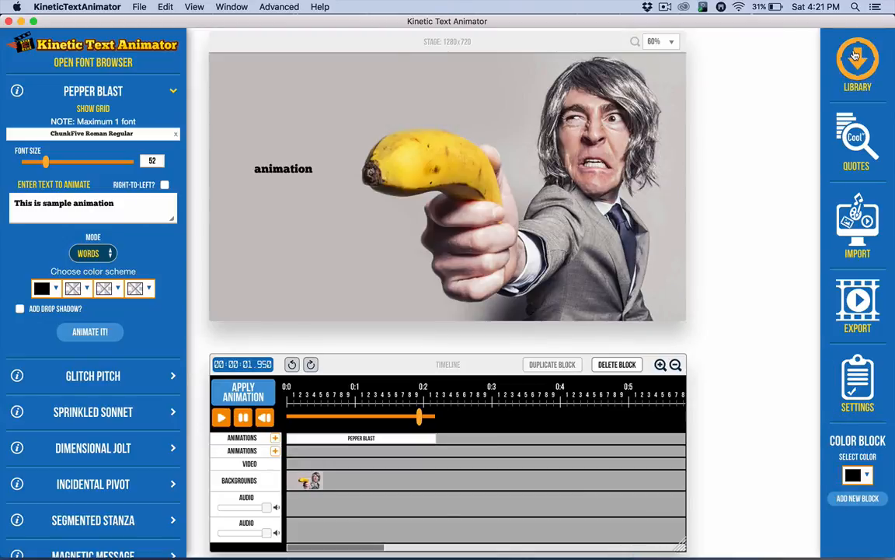